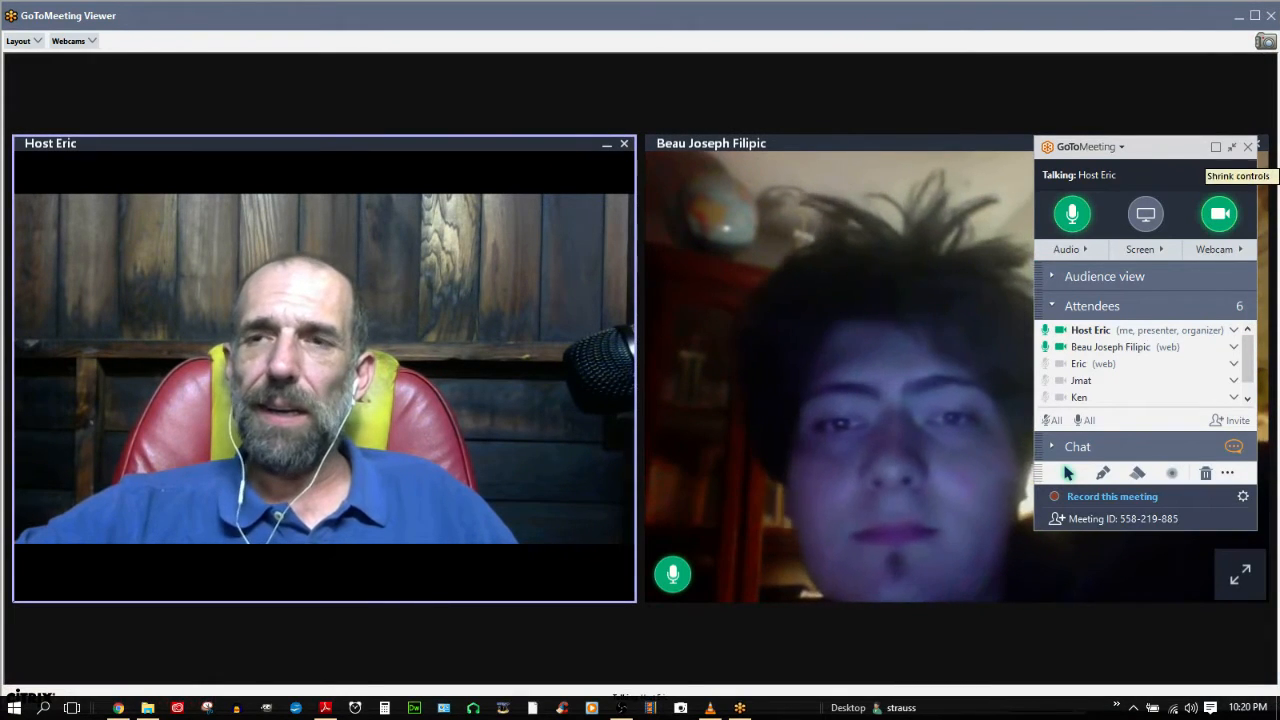
Step: Collapse the GoToMeeting control panel so only the two webcam feeds remain visible
{"action": "left_click", "coordinate": [1216, 146]}
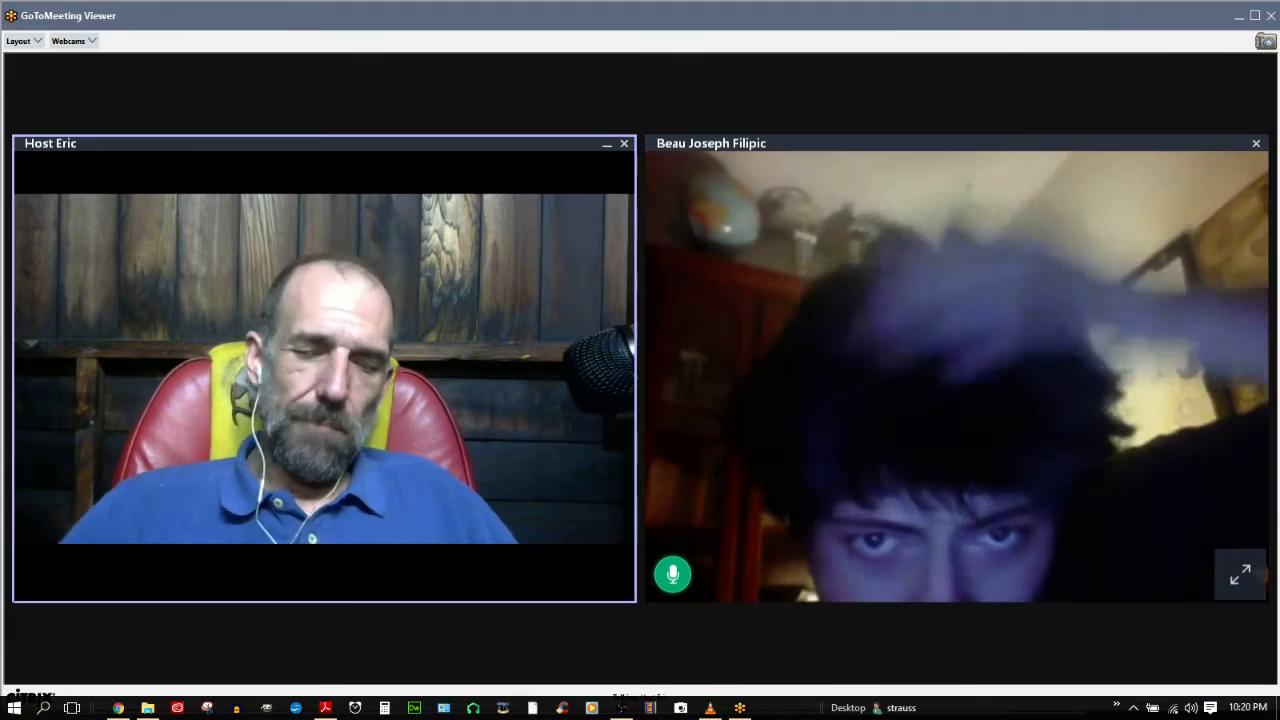